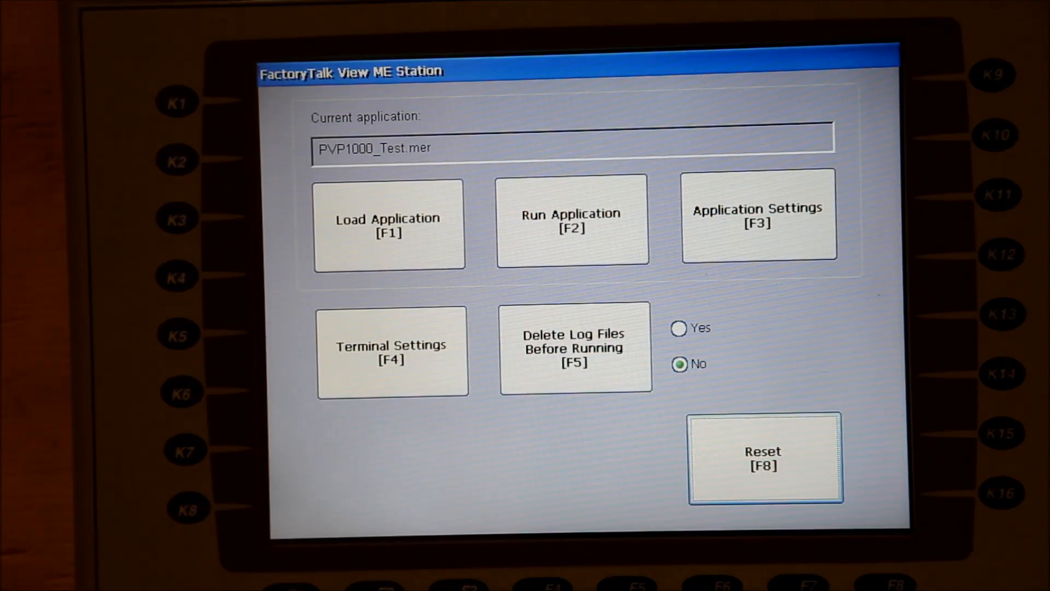
Step: Open Terminal Settings [F4] from the main station screen
click(391, 353)
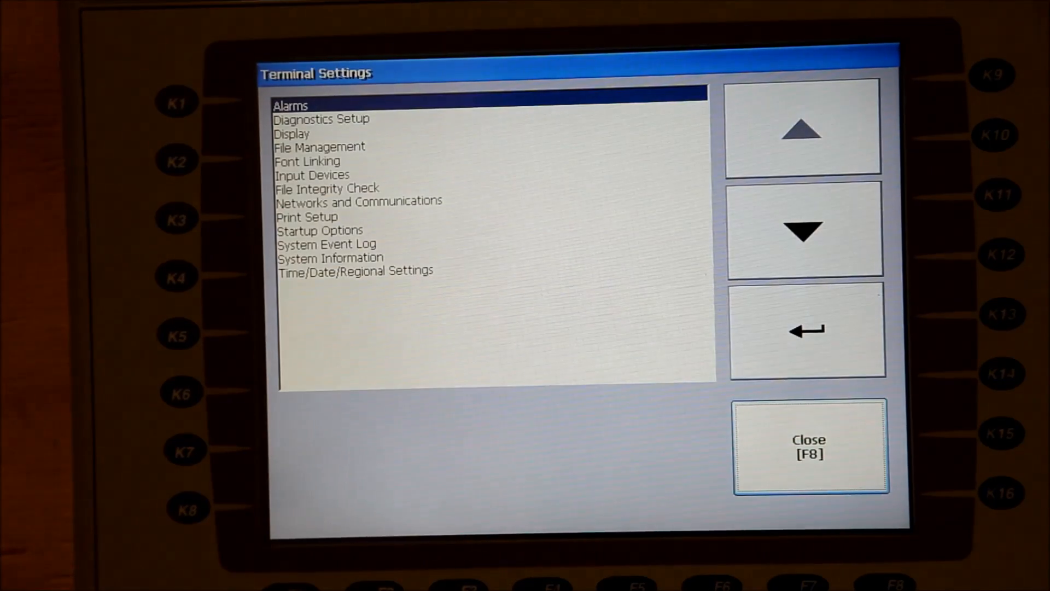
Step: Confirm startup run options with Replace RSLinx Enterprise Communications left at No
click(803, 234)
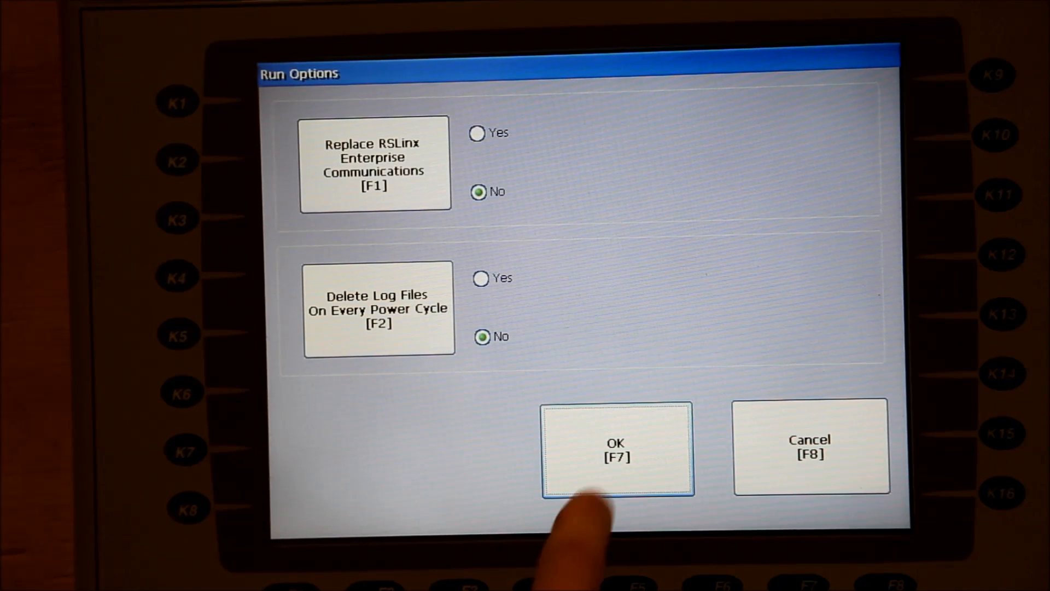
click(617, 450)
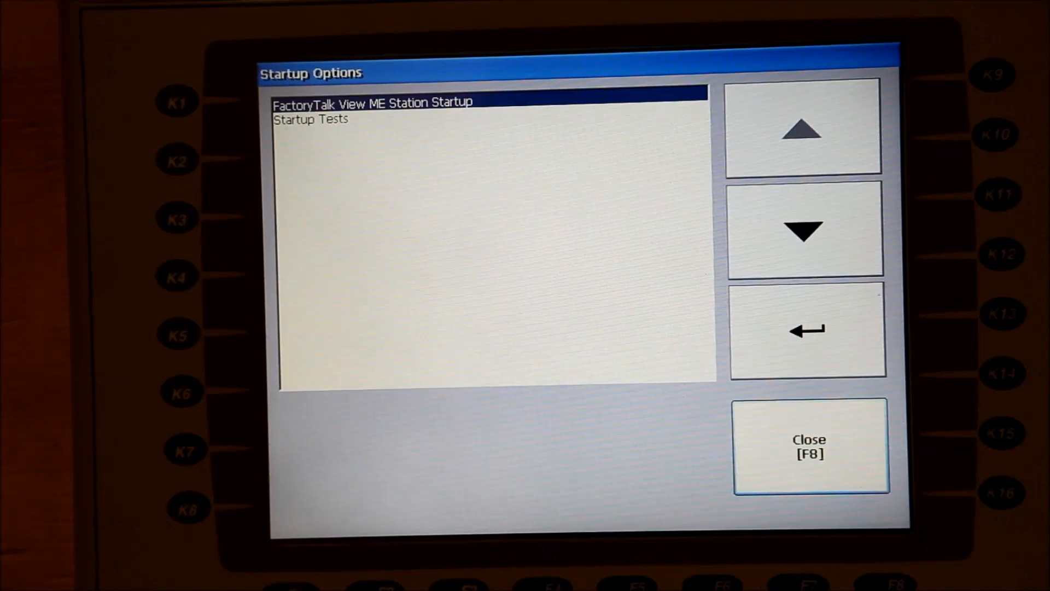
Step: Open RSLinx Enterprise Communications under Networks and Communications
click(808, 453)
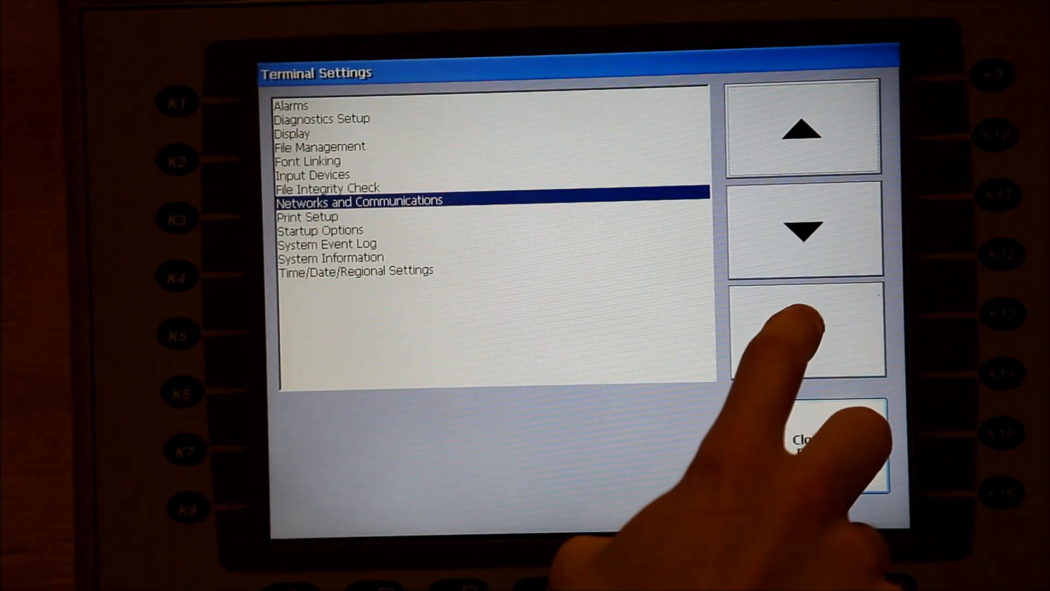
click(804, 332)
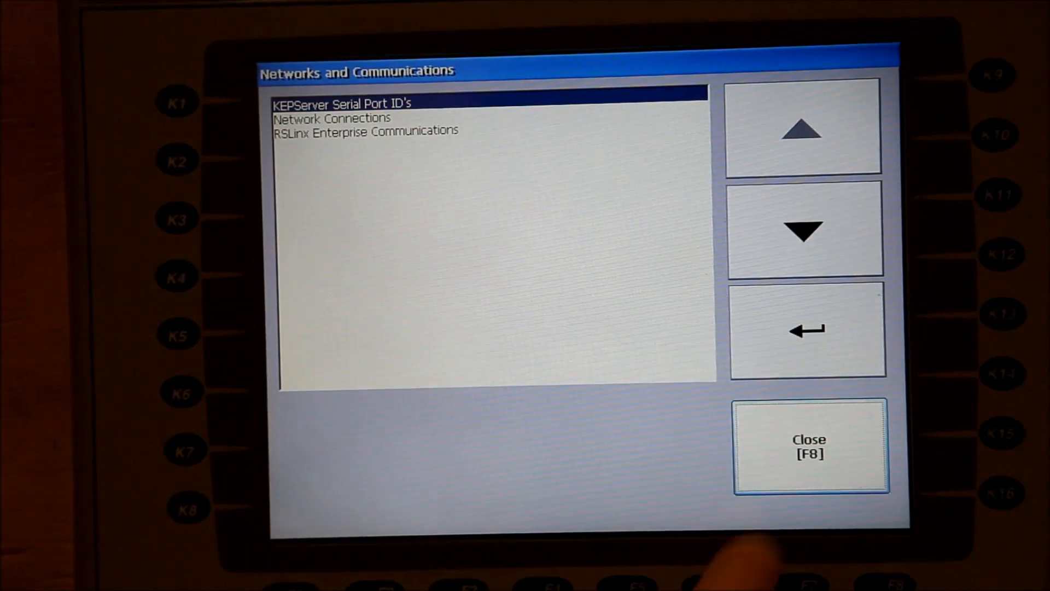
click(803, 233)
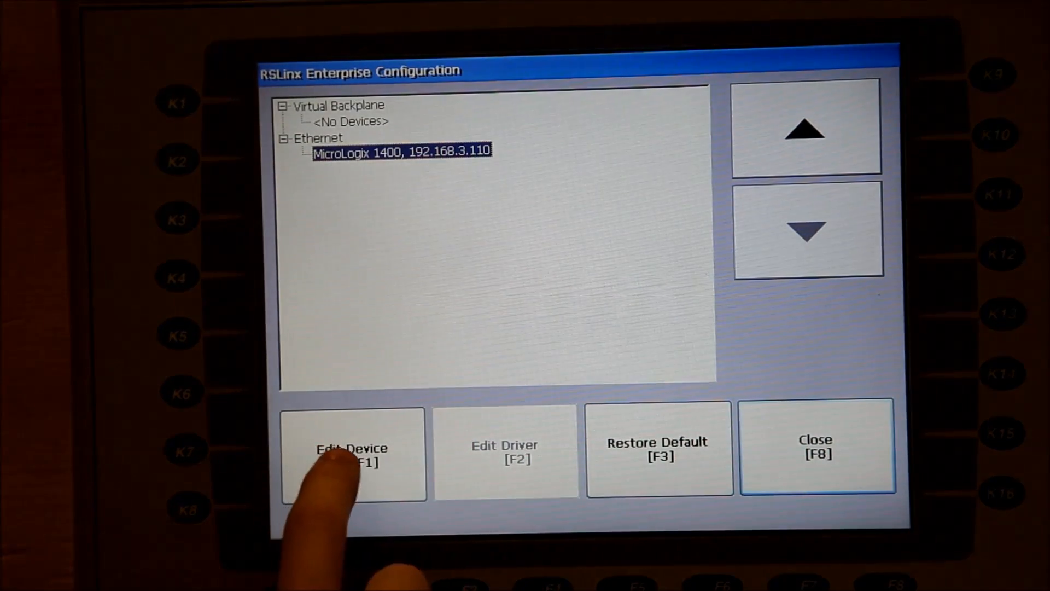
Step: Edit the MicroLogix 1400 device address to 192.168.3.110 and save with OK
click(351, 452)
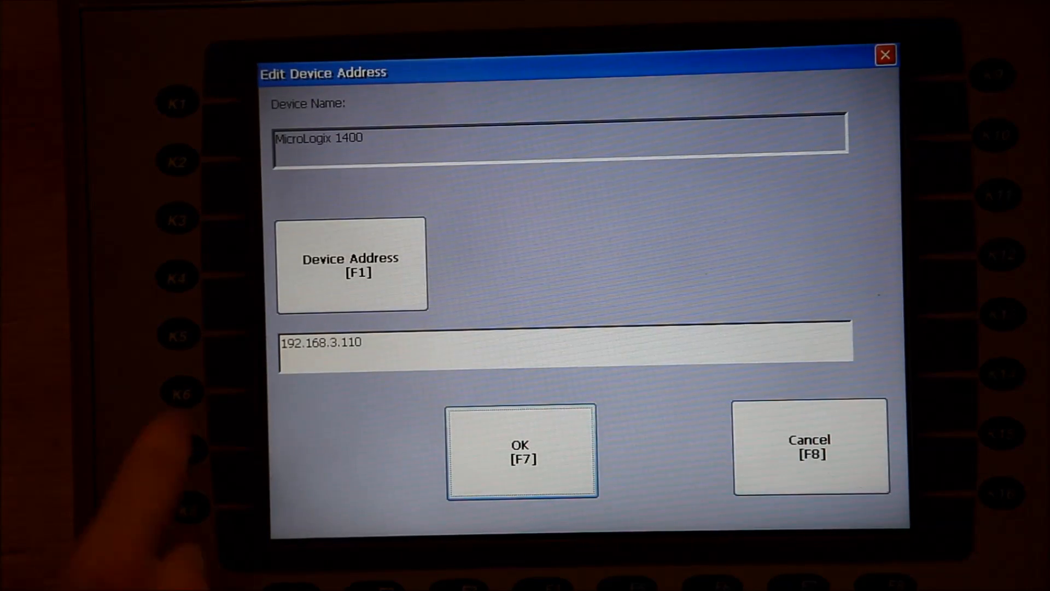
click(351, 266)
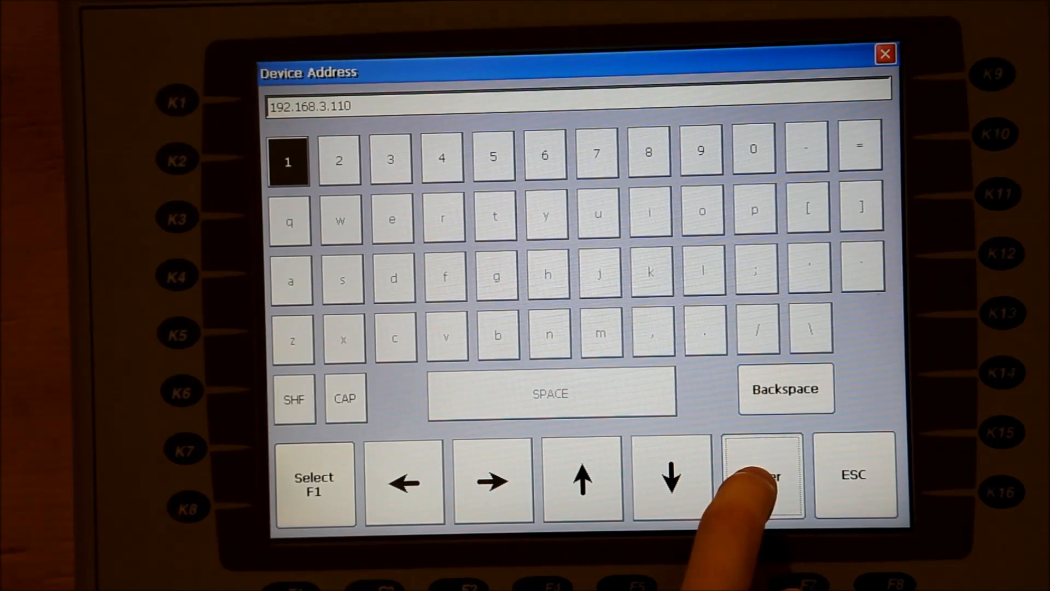
click(762, 476)
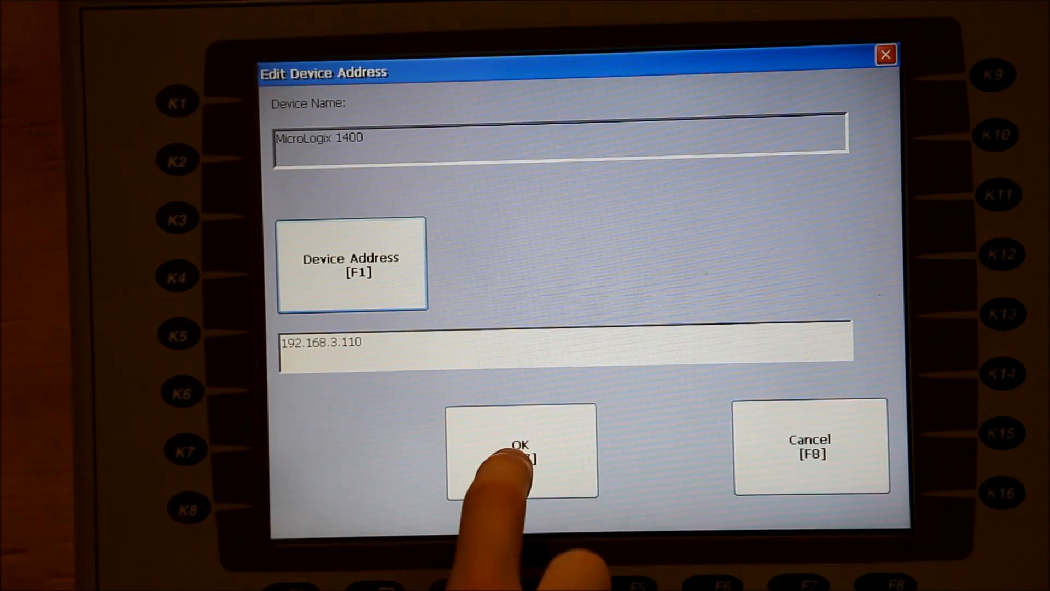
click(520, 452)
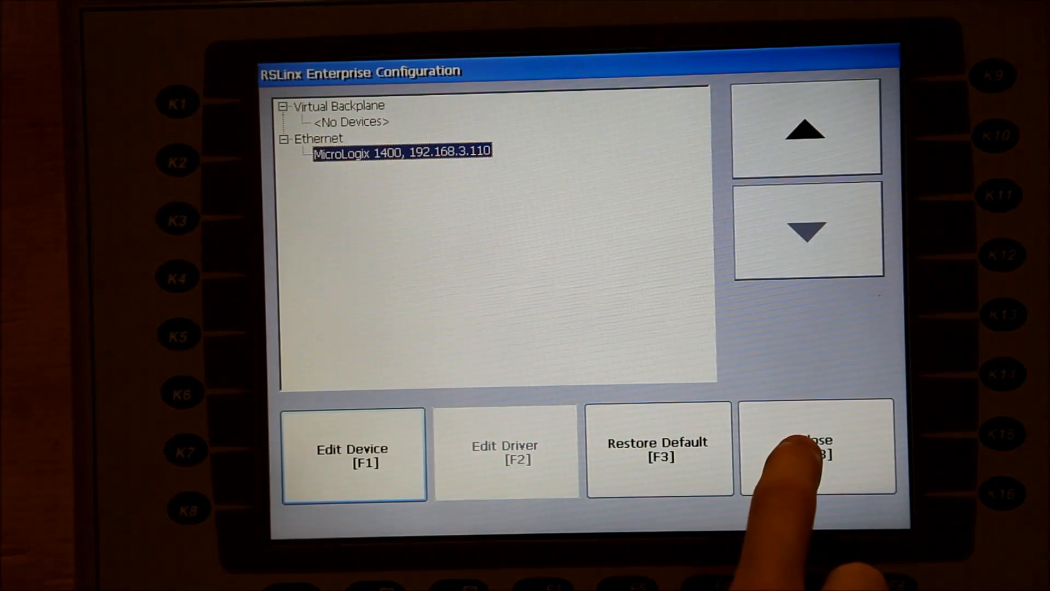
Step: Close RSLinx Enterprise Configuration and Networks and Communications, back toward the main menu
click(813, 448)
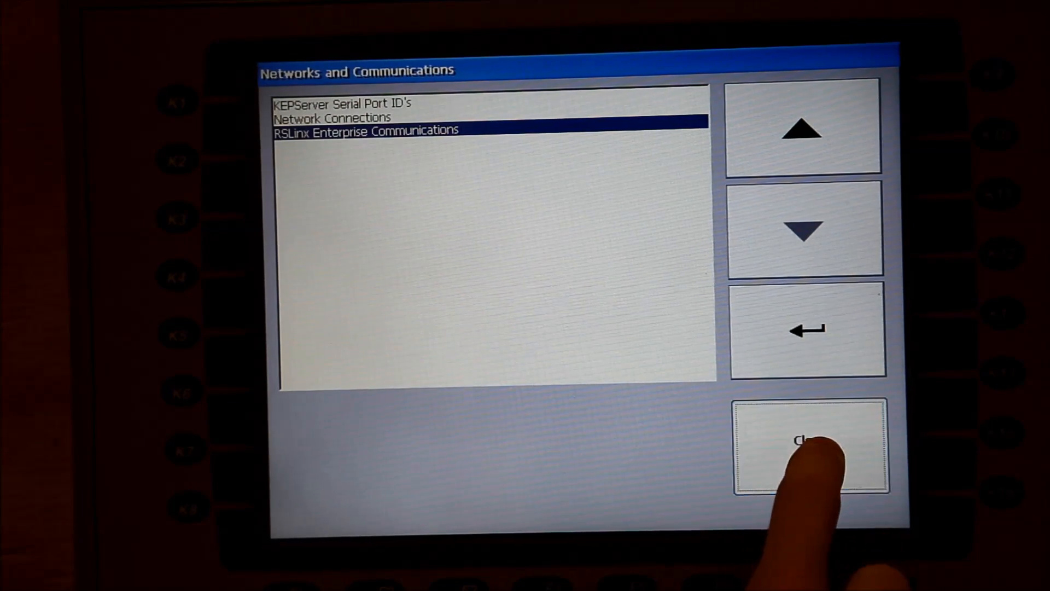
click(809, 447)
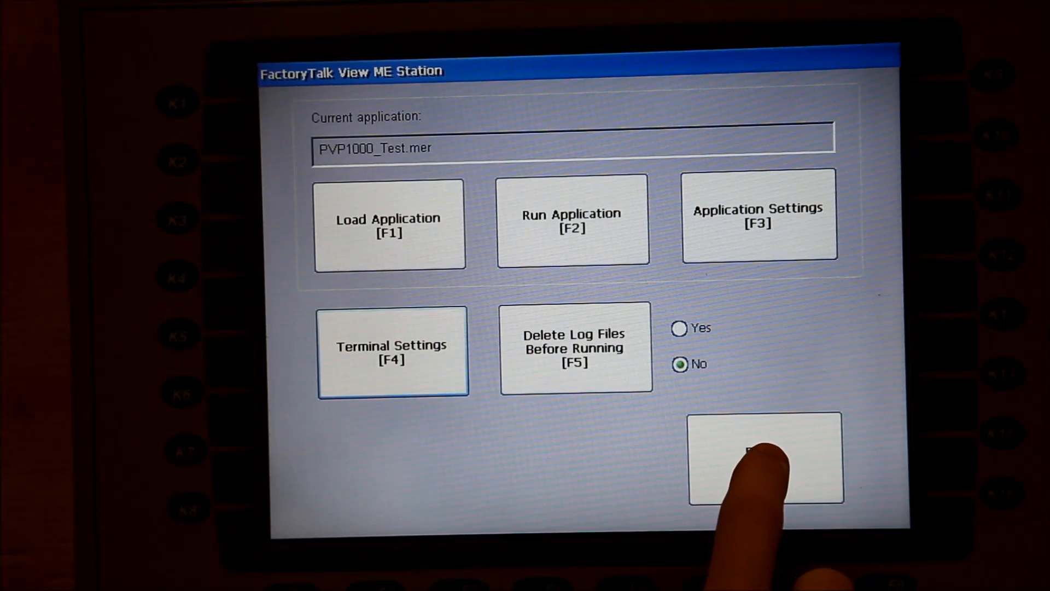
Step: Reset the terminal, answering Yes in the Reset Confirmation dialog
click(765, 455)
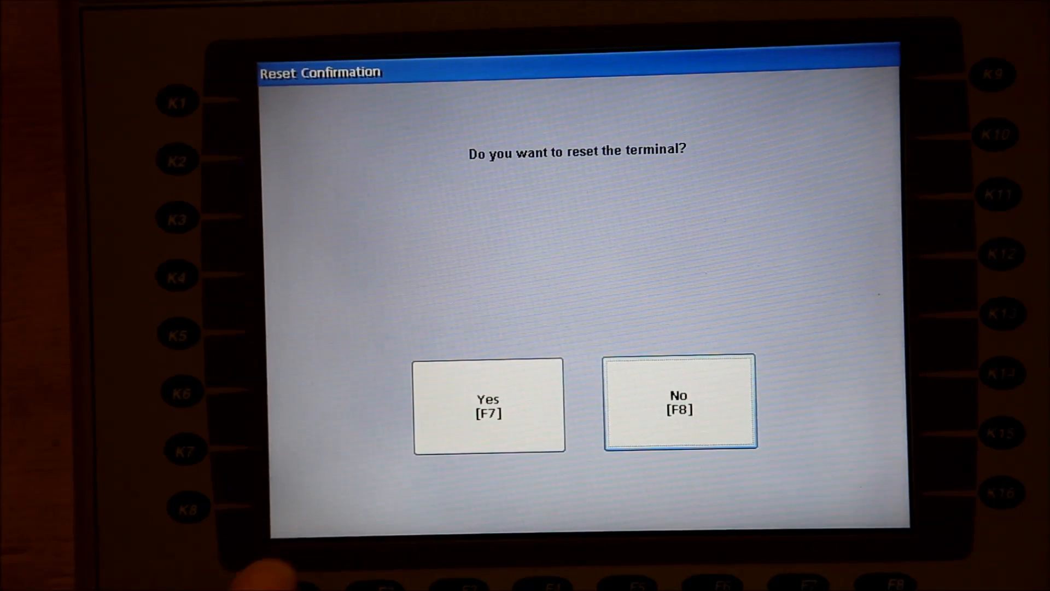
click(486, 413)
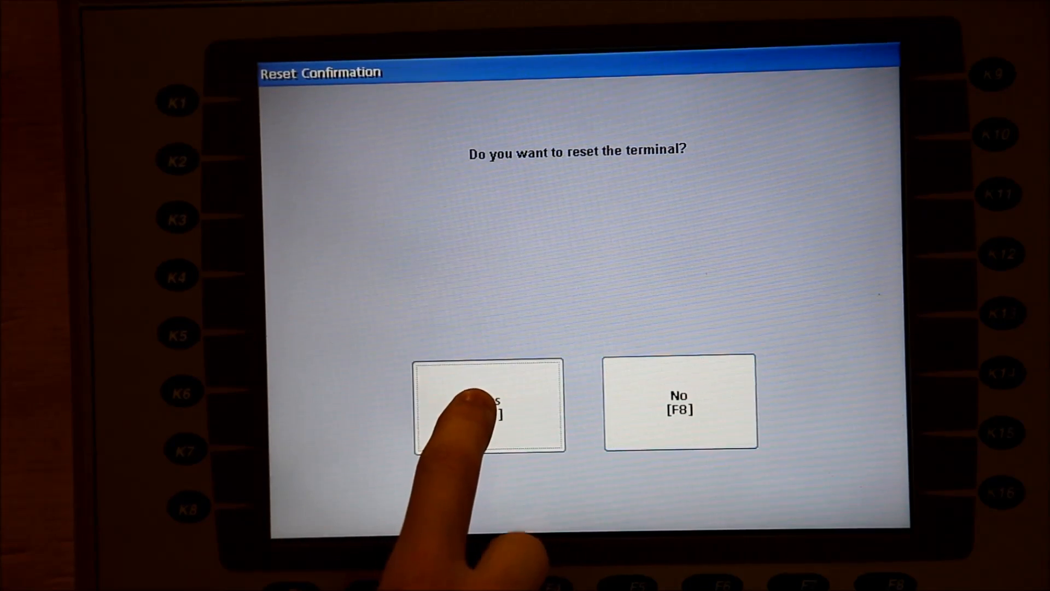